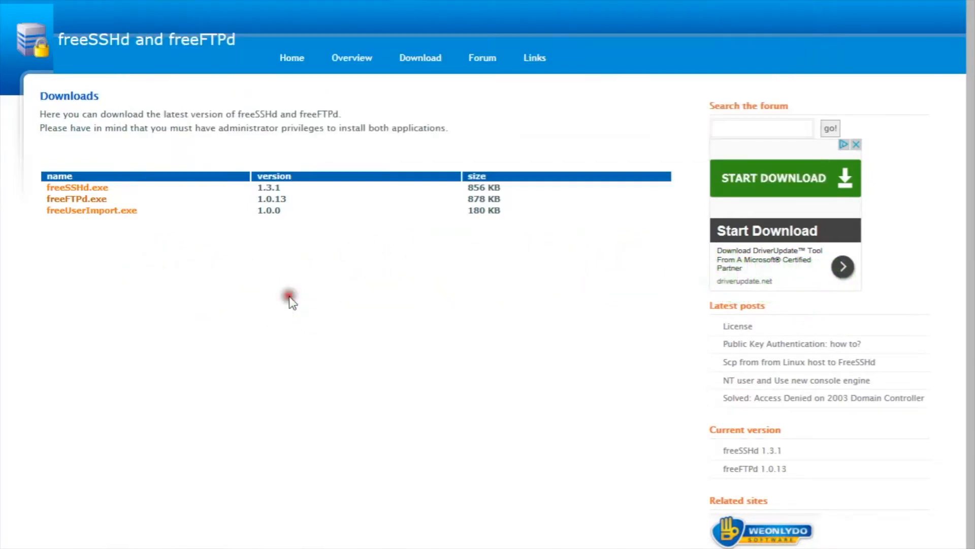
pyautogui.moveTo(100, 208)
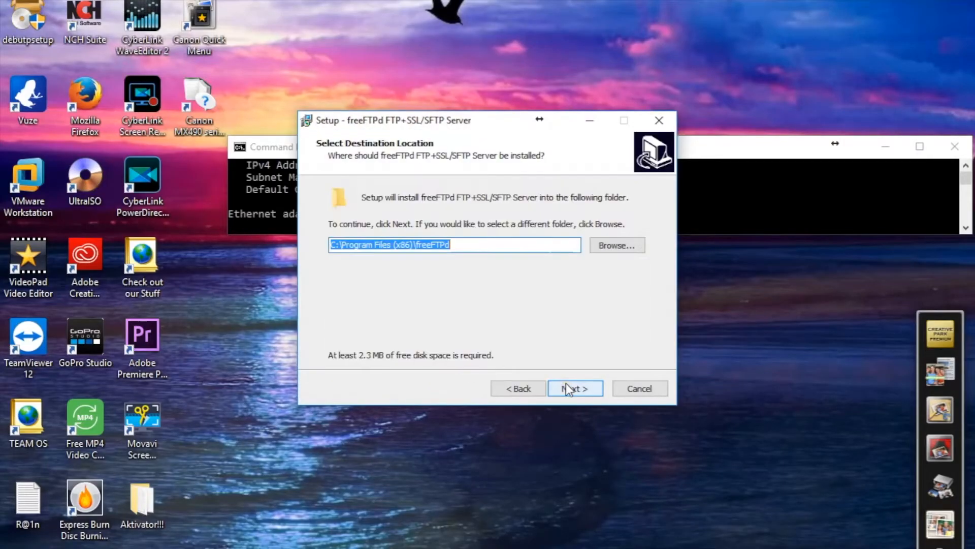
# - Install freeFTPd with the default folder, full components and a desktop icon
pyautogui.click(575, 388)
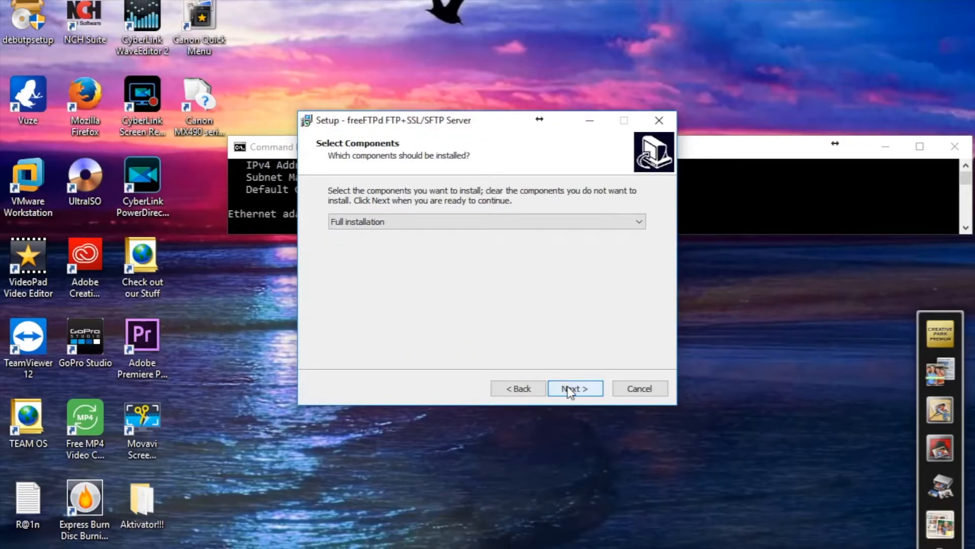
pyautogui.click(574, 388)
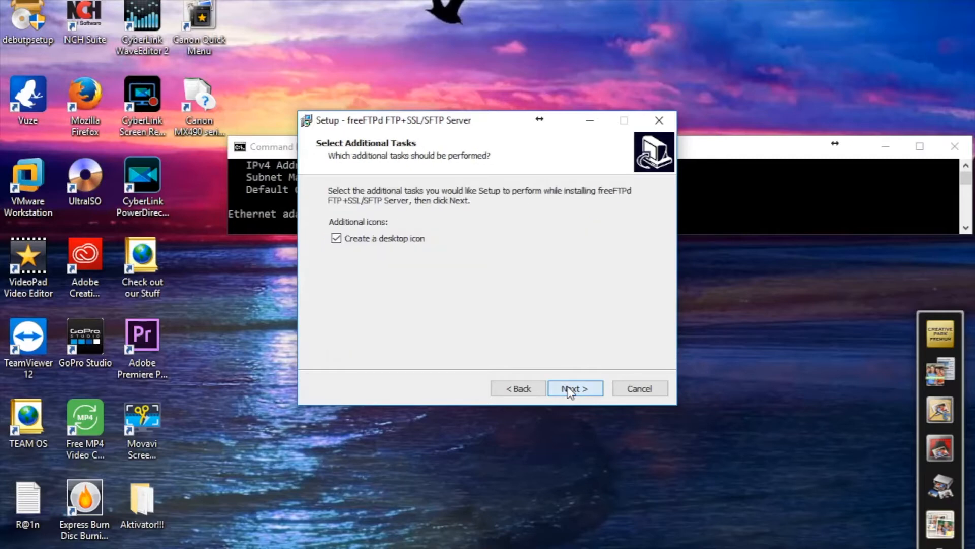
pyautogui.click(573, 388)
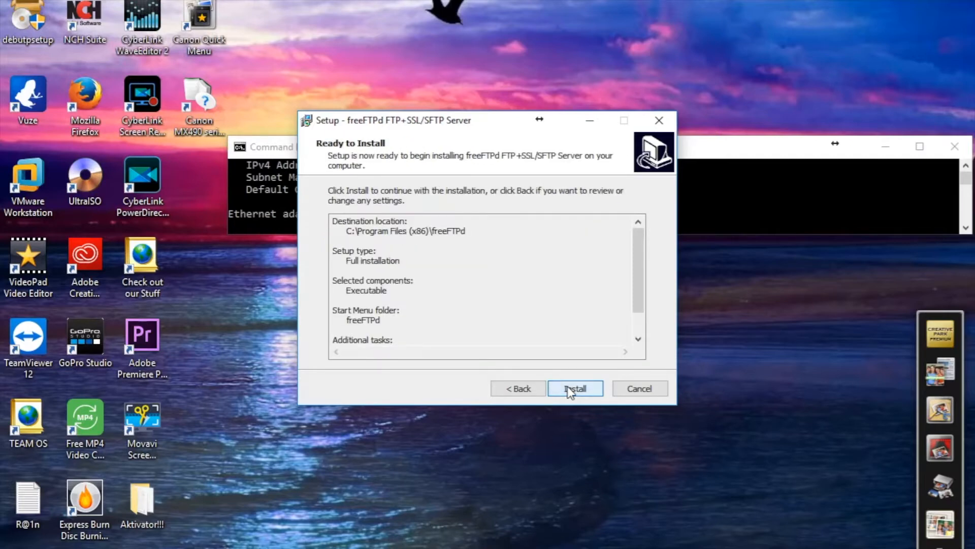
pyautogui.click(574, 388)
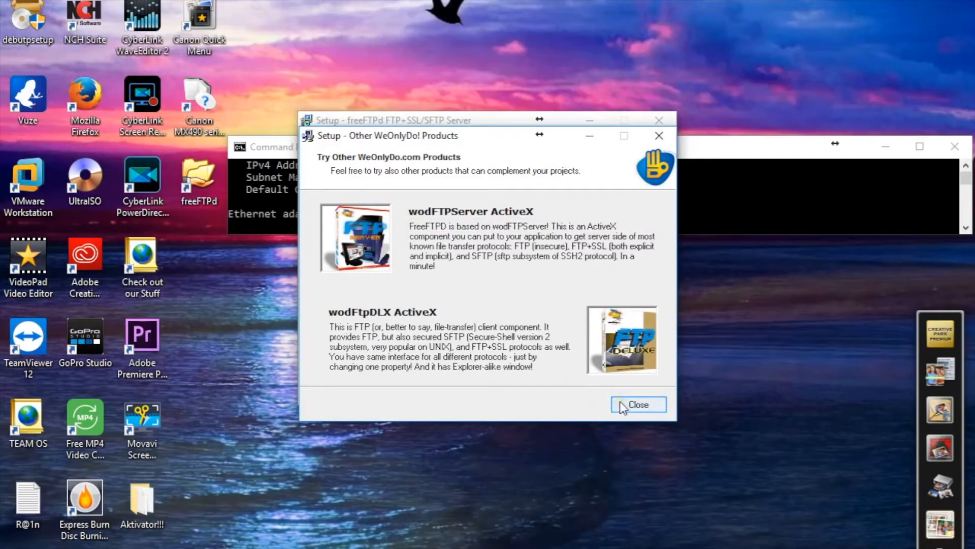
# - Dismiss the products window, create the private keys and run freeFTPd as a system service
pyautogui.click(637, 404)
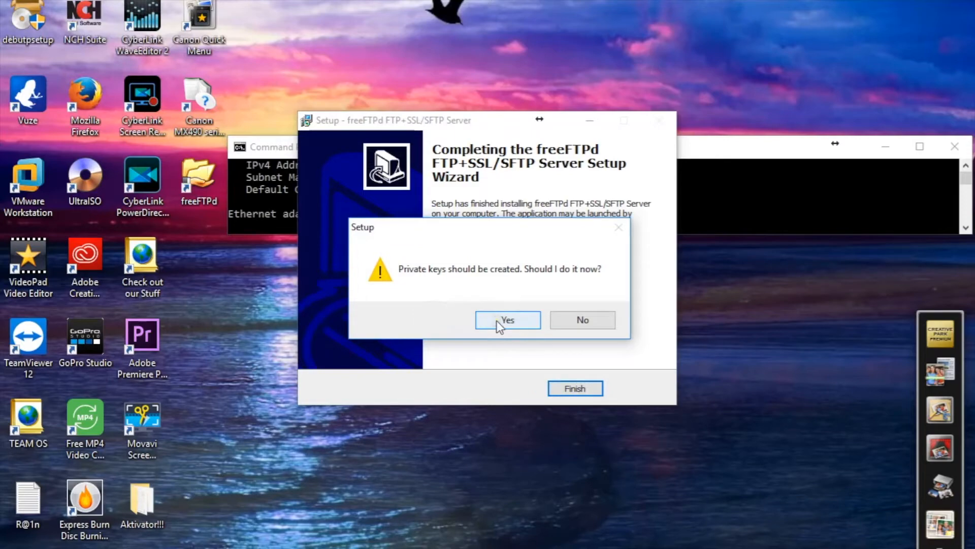
pyautogui.click(508, 320)
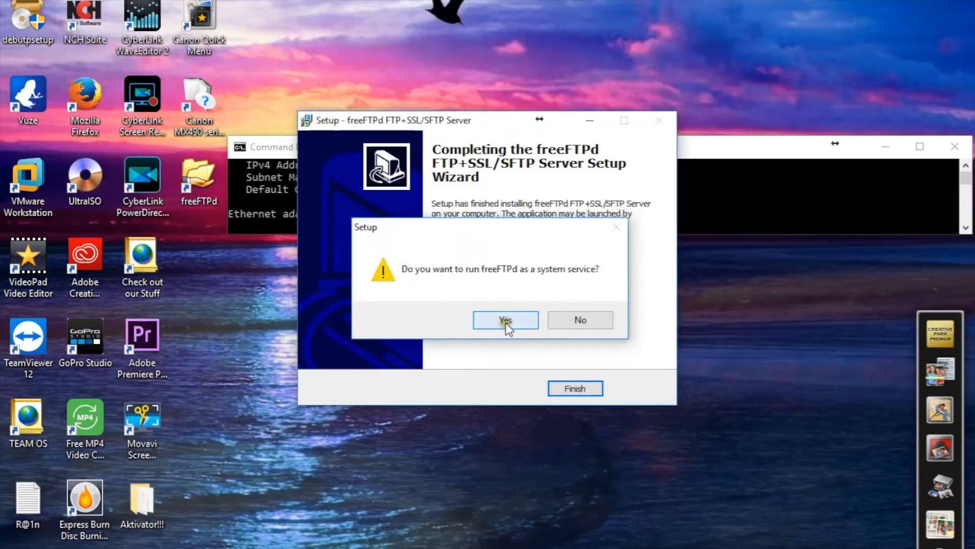
pyautogui.click(504, 320)
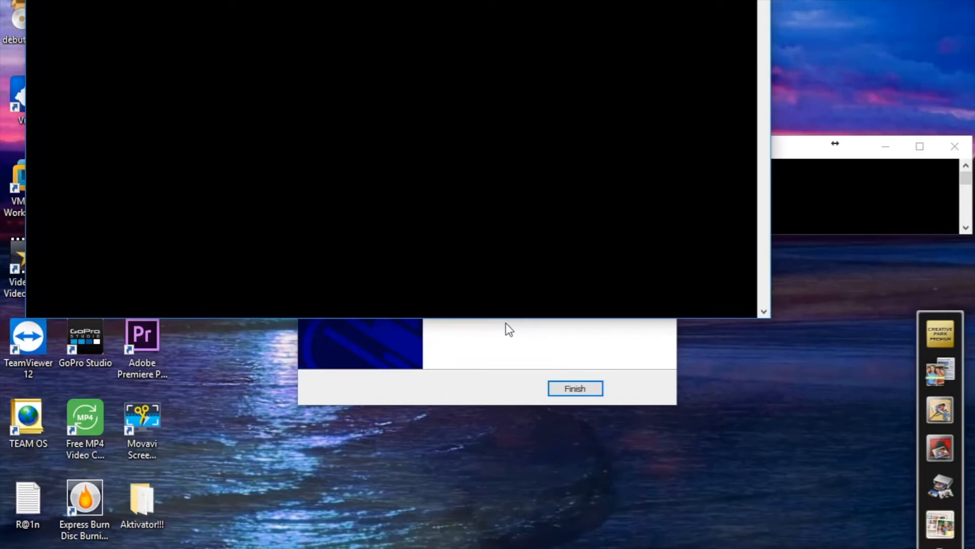
# - Finish the setup wizard and run freeFTPd as administrator from its desktop shortcut
pyautogui.click(573, 388)
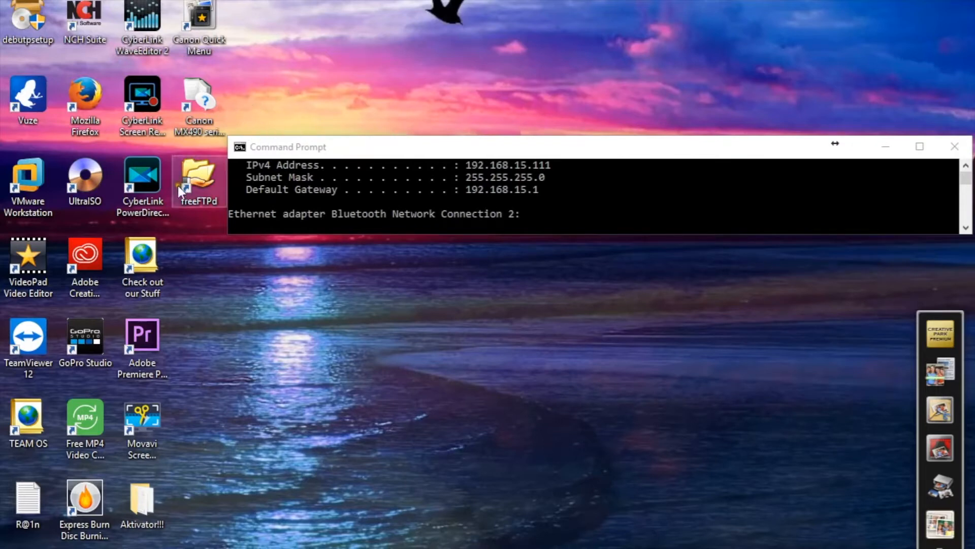
pyautogui.rightClick(198, 181)
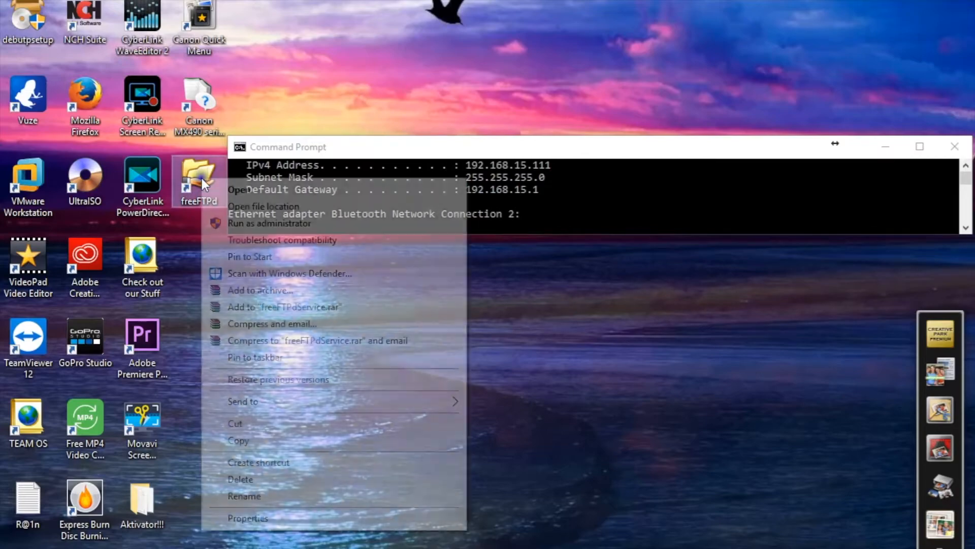
pyautogui.click(243, 190)
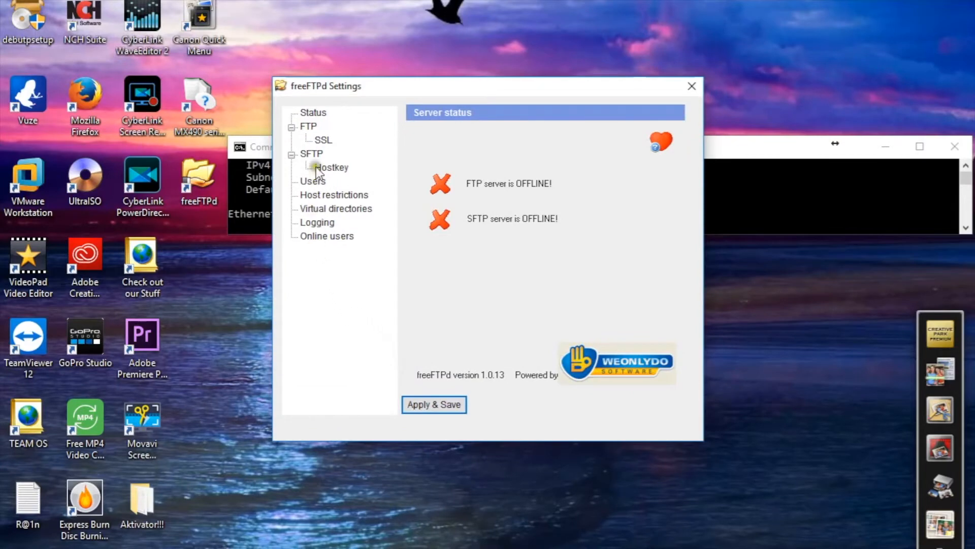
# - Add user cisco authenticated by a SHA1-hashed password and apply
pyautogui.click(312, 181)
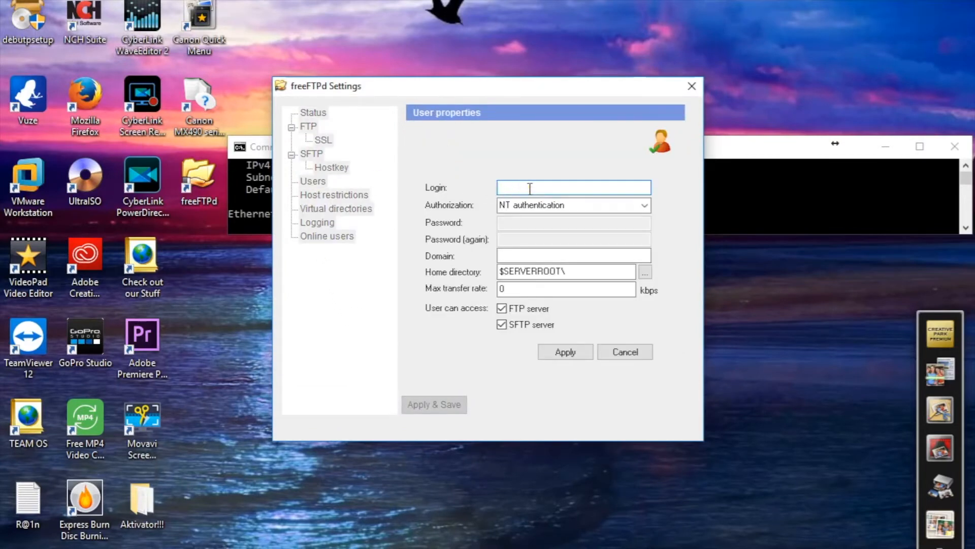
pyautogui.write('cisco')
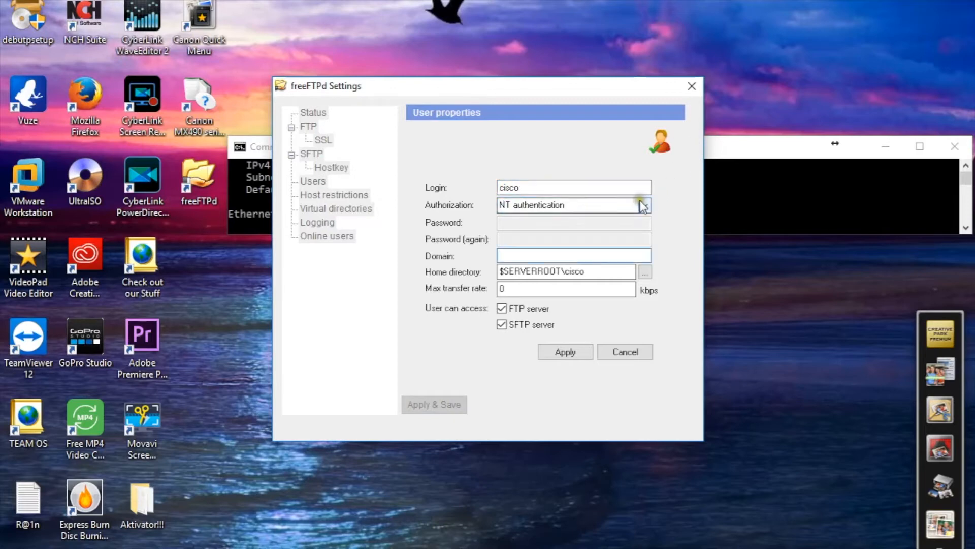
pyautogui.click(645, 205)
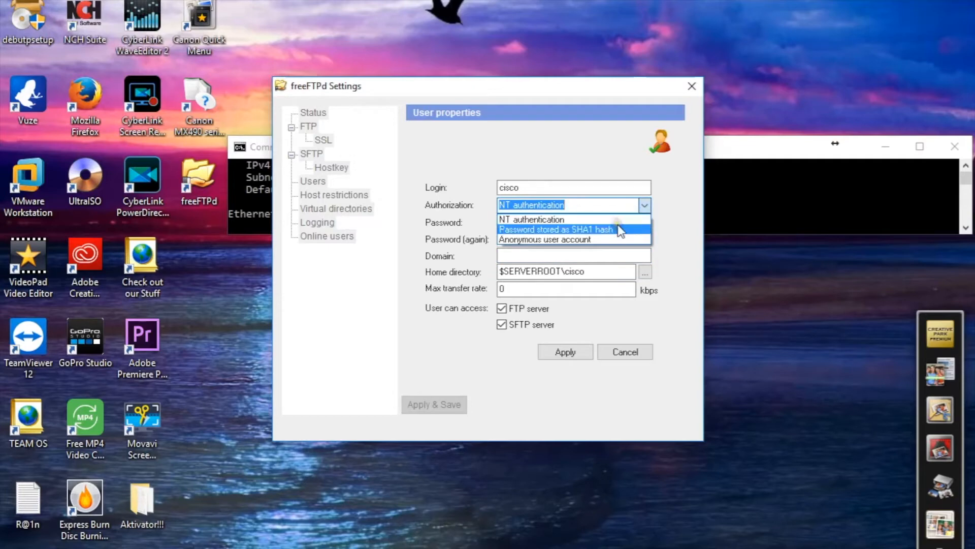
pyautogui.click(556, 229)
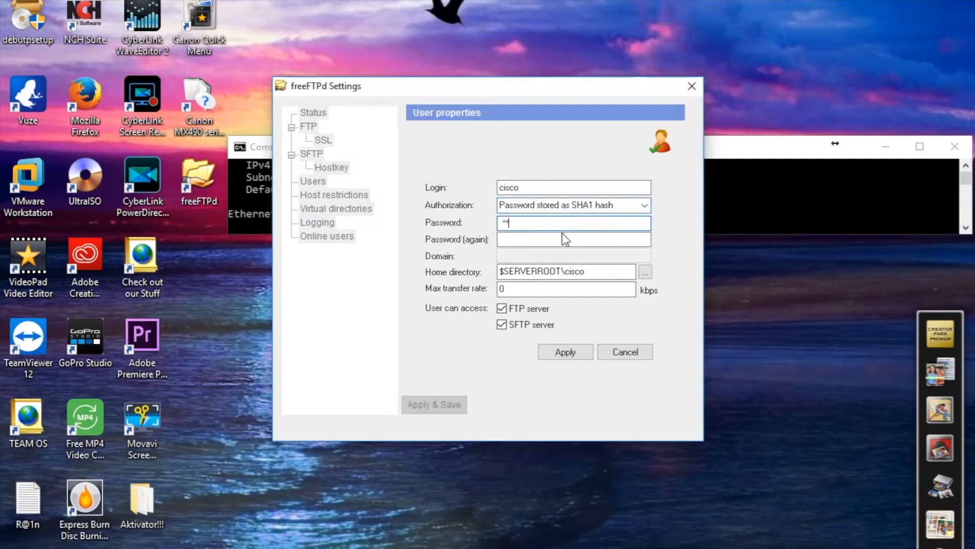
pyautogui.write('1')
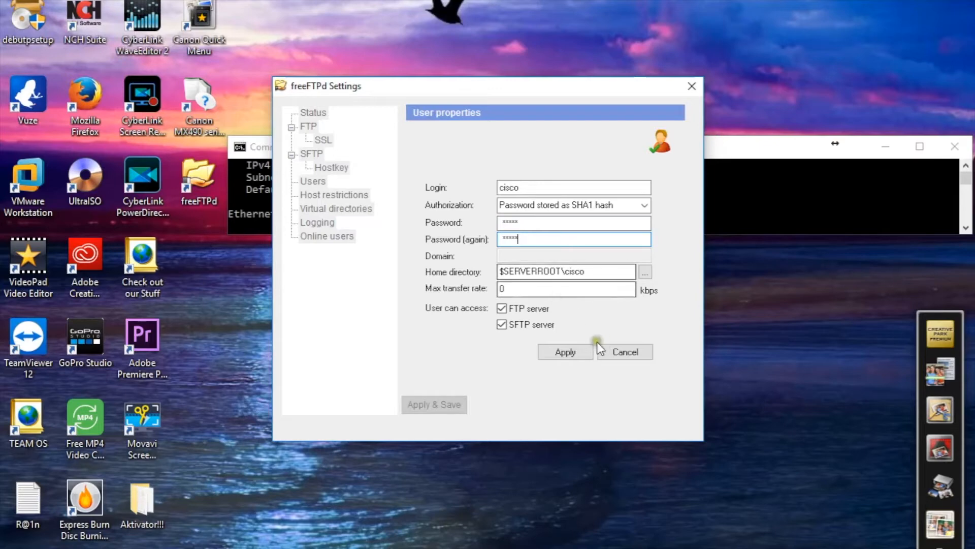
pyautogui.click(564, 352)
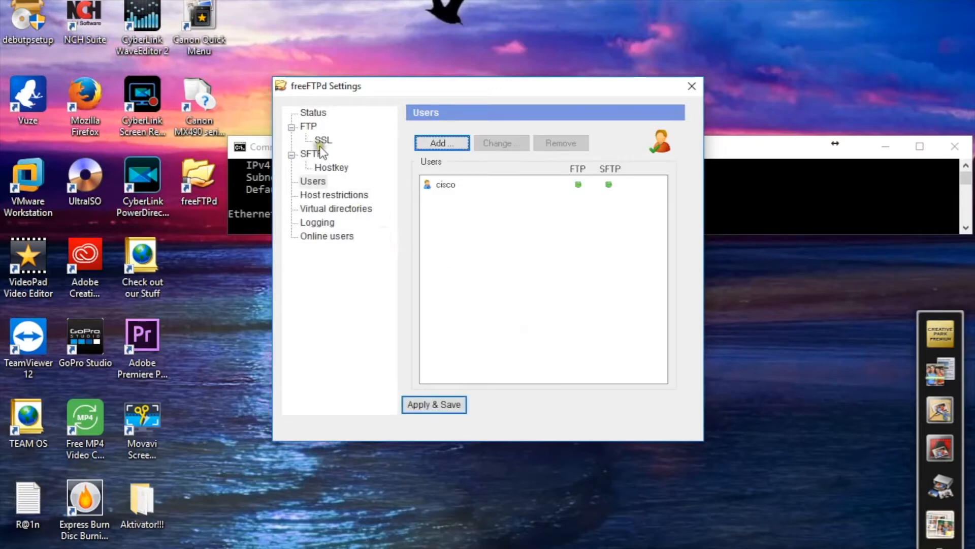
# - Set the FTP server to listen on 192.168.15.111 and start it
pyautogui.click(307, 126)
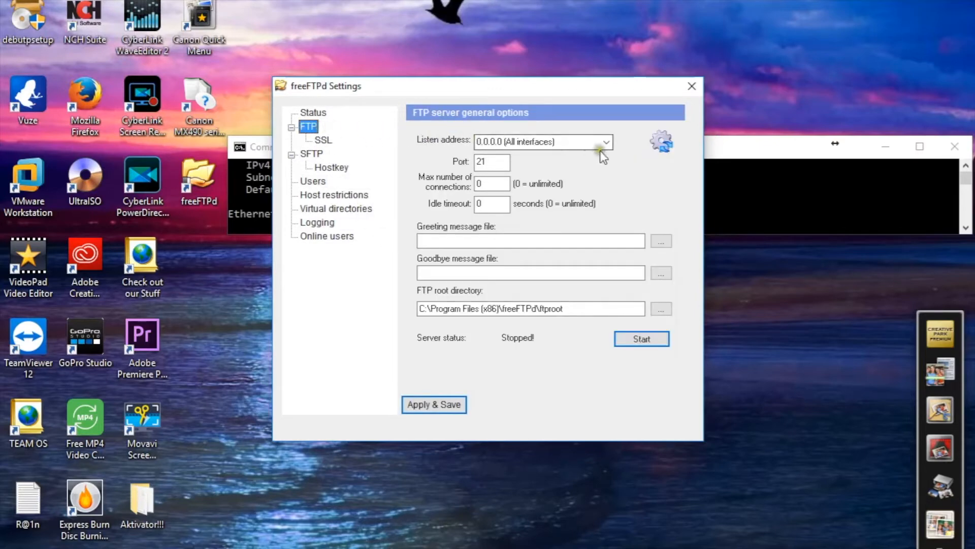
pyautogui.click(605, 142)
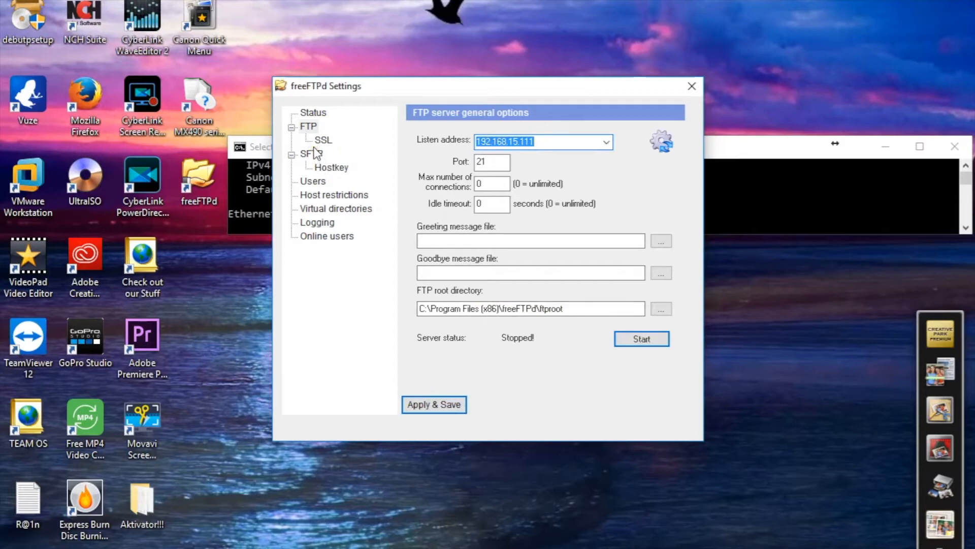
pyautogui.click(641, 338)
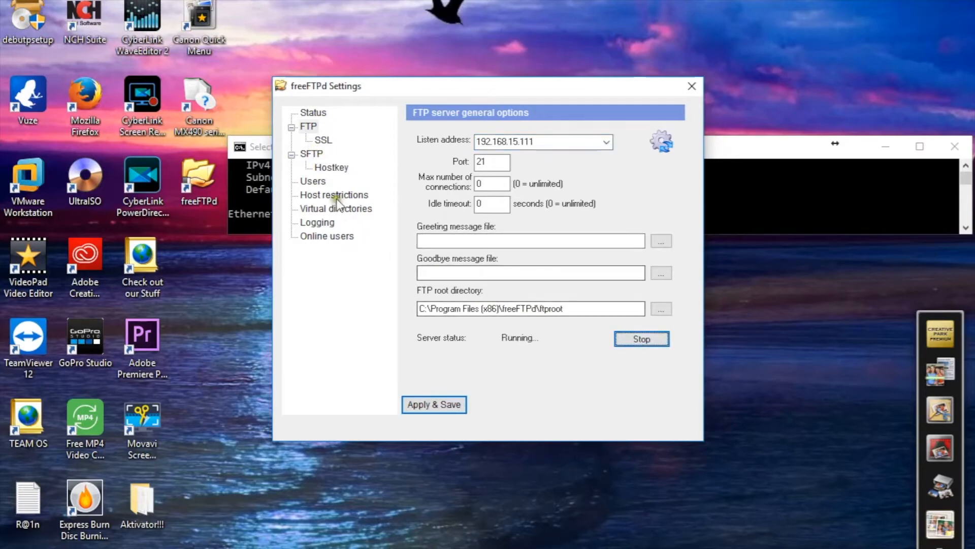
# - Start the SFTP server on the same address and confirm both servers run on the Status page
pyautogui.click(311, 153)
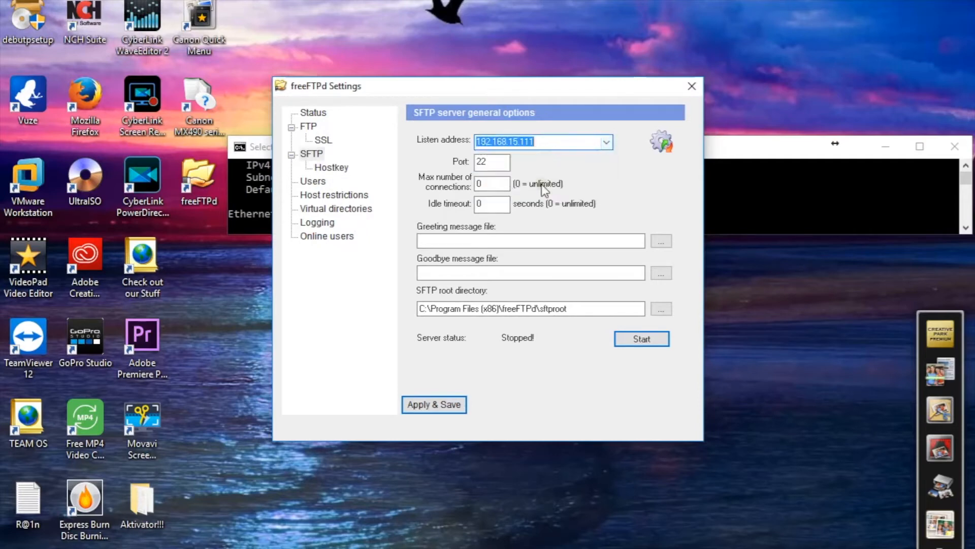
pyautogui.click(641, 338)
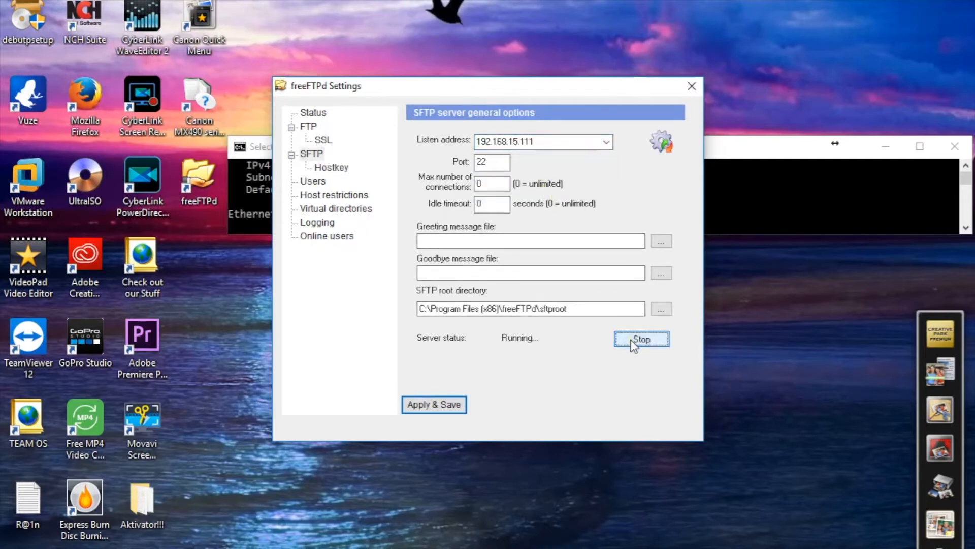
pyautogui.click(313, 113)
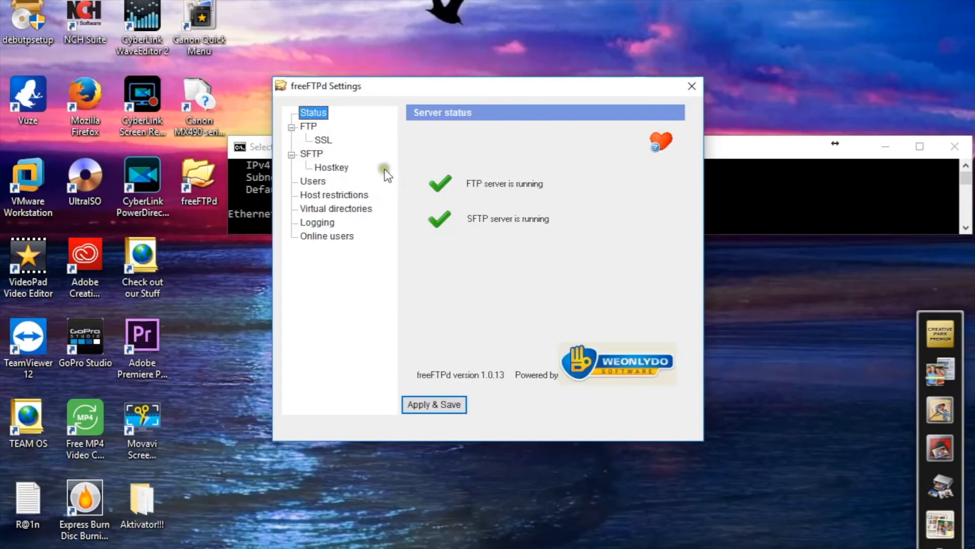
pyautogui.moveTo(519, 207)
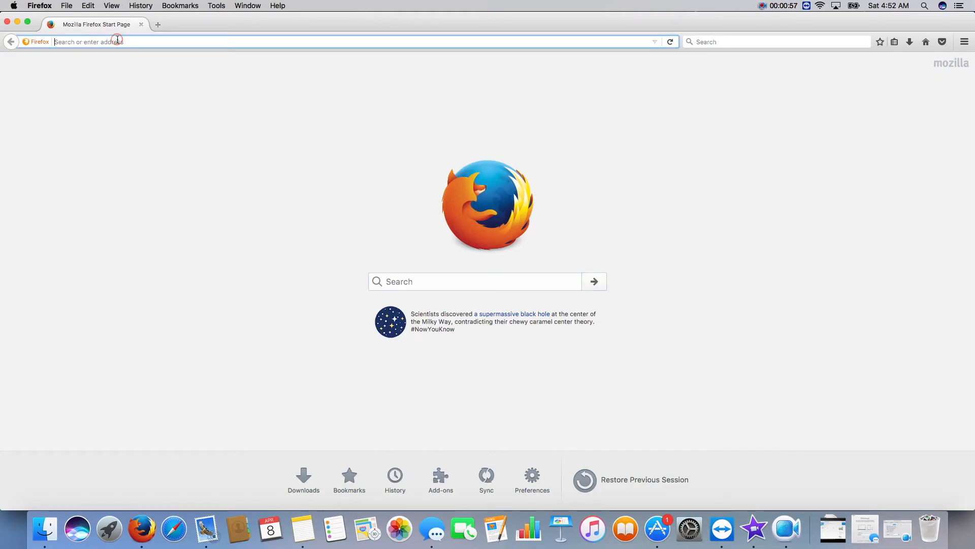
# - Browse to 192.168.15.70, log in to Cisco Unified OS Administration as admin and reach Software Upgrades
pyautogui.write('192.168.15.70/')
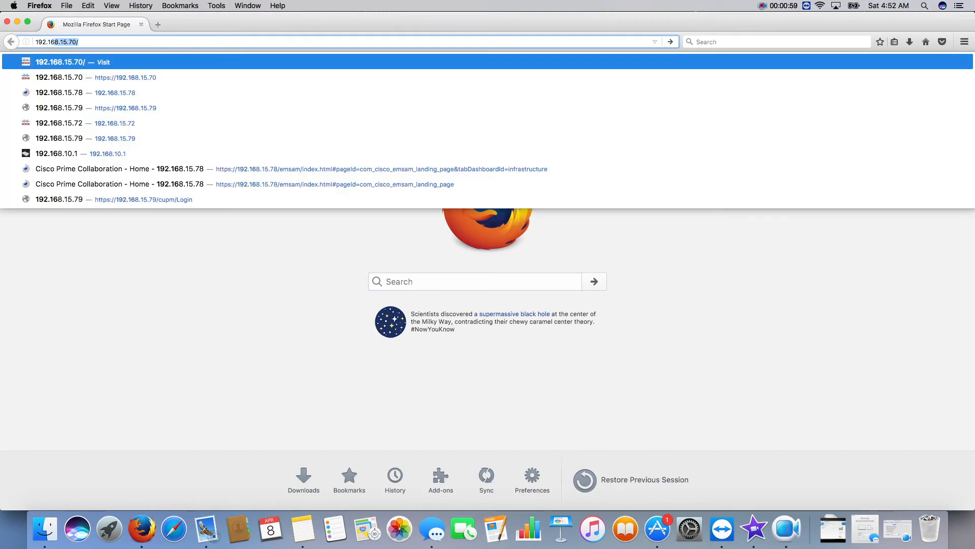
pyautogui.moveTo(117, 62)
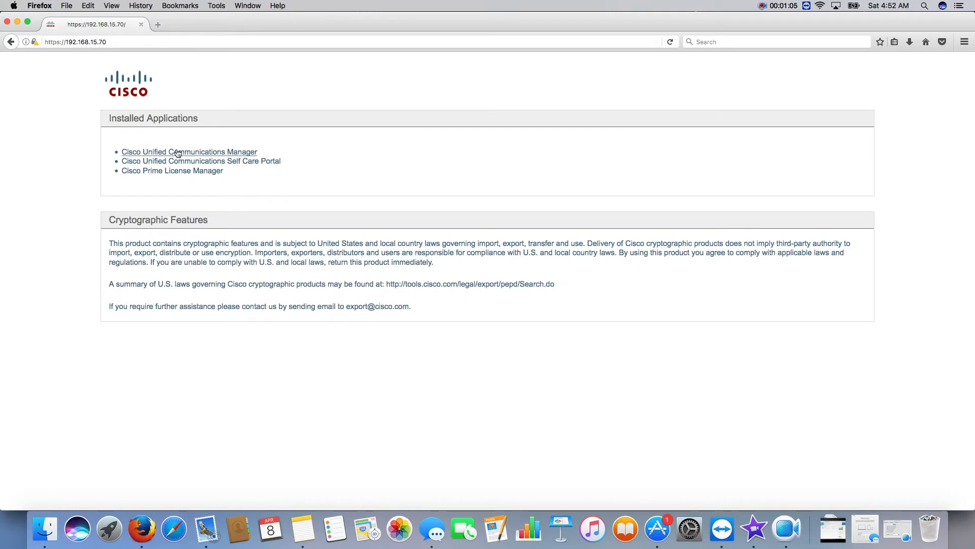
pyautogui.click(189, 151)
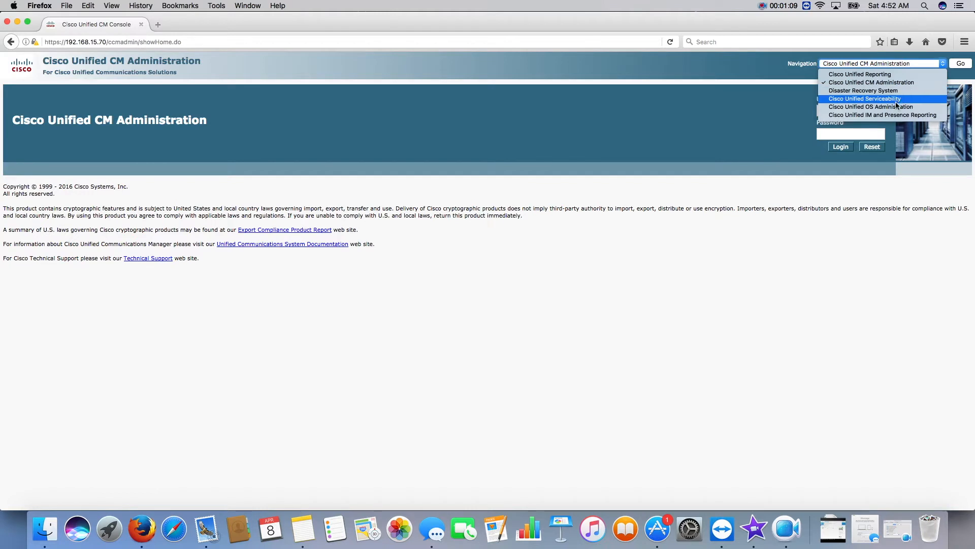
pyautogui.click(871, 106)
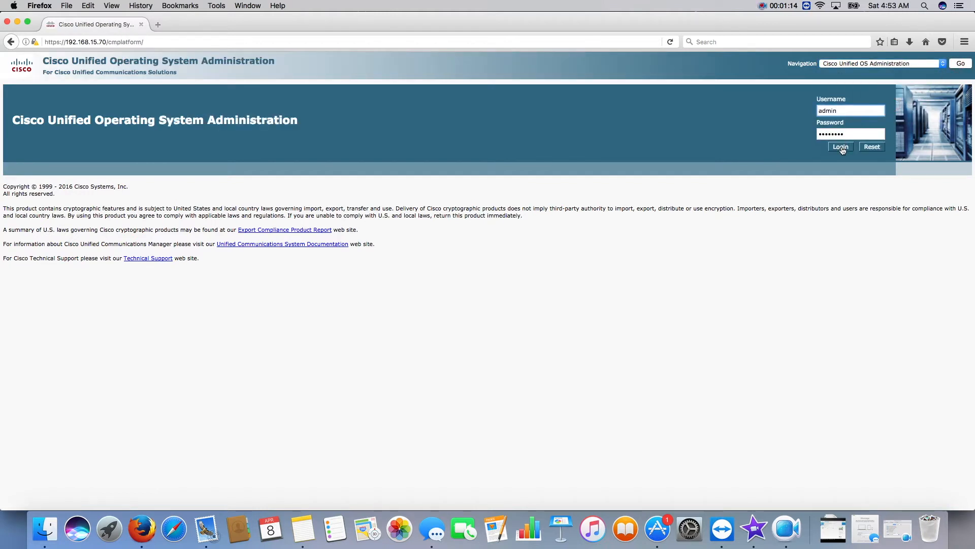
pyautogui.click(841, 146)
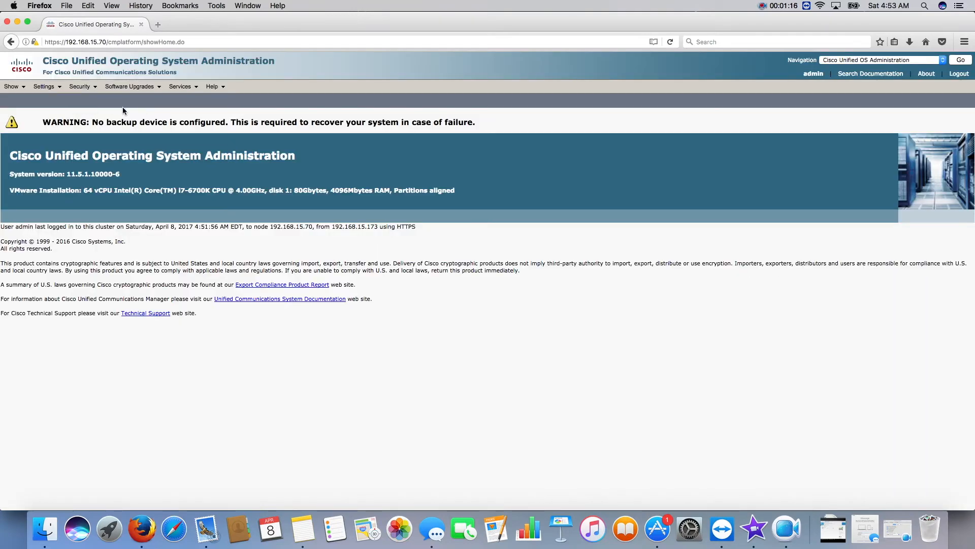
pyautogui.click(136, 101)
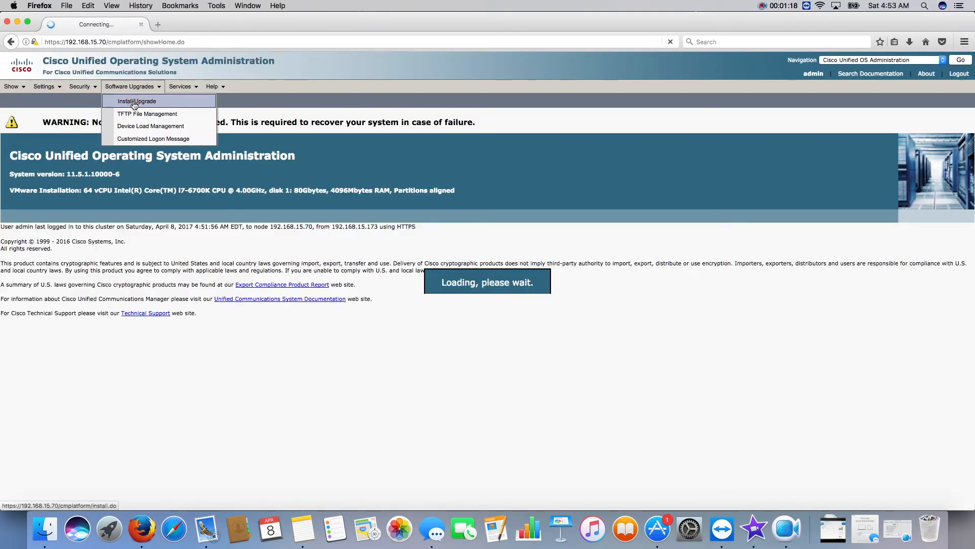
# - Submit a Remote Filesystem source: directory /, server 192.168.15.111, user cisco with password
pyautogui.click(136, 101)
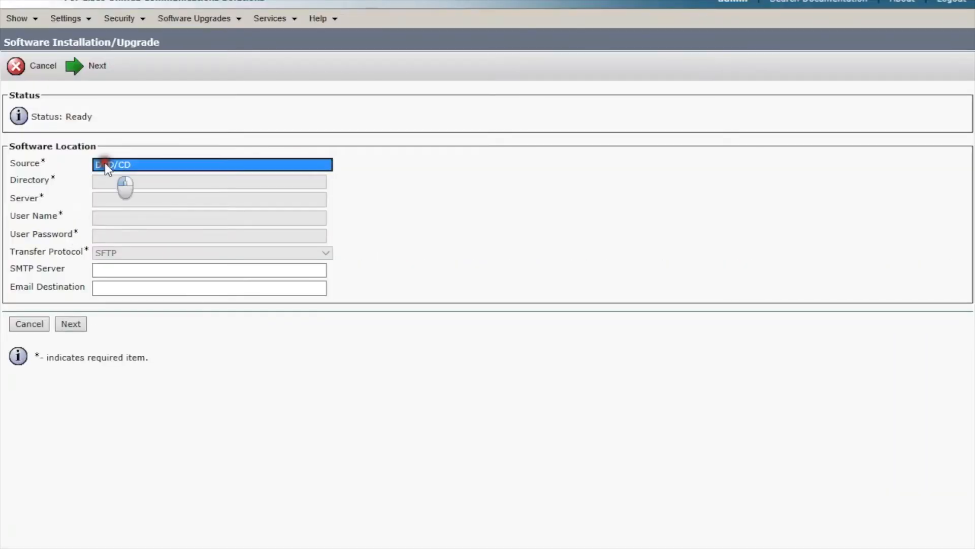
pyautogui.click(211, 165)
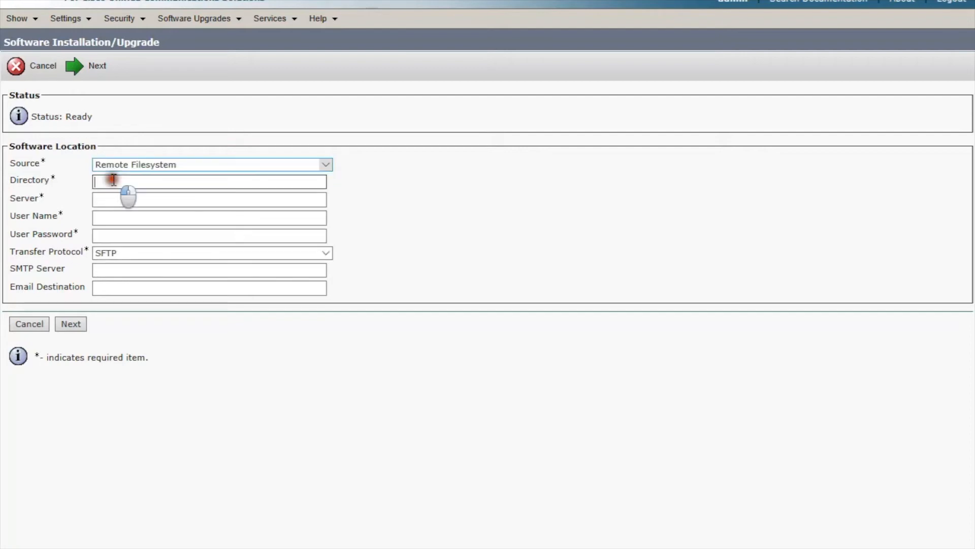
pyautogui.write('/')
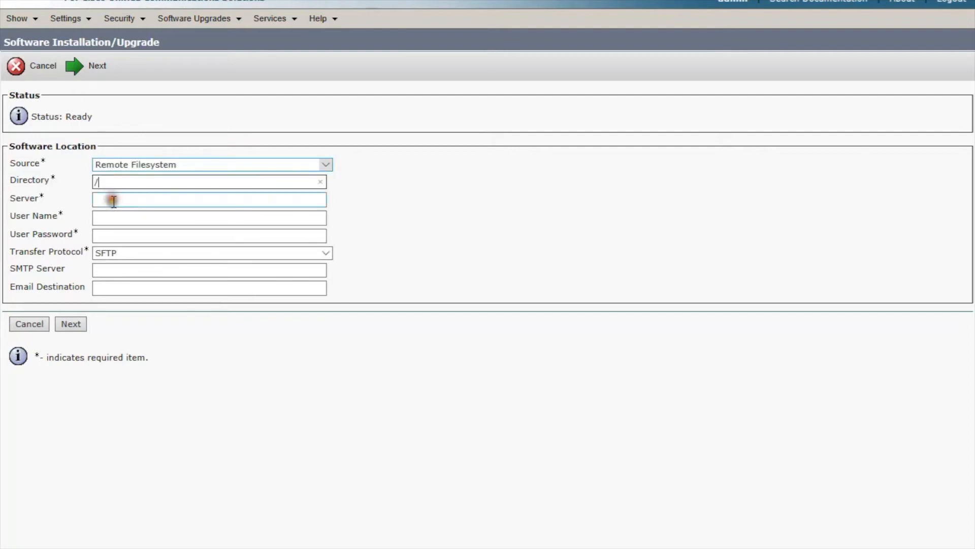
pyautogui.click(209, 199)
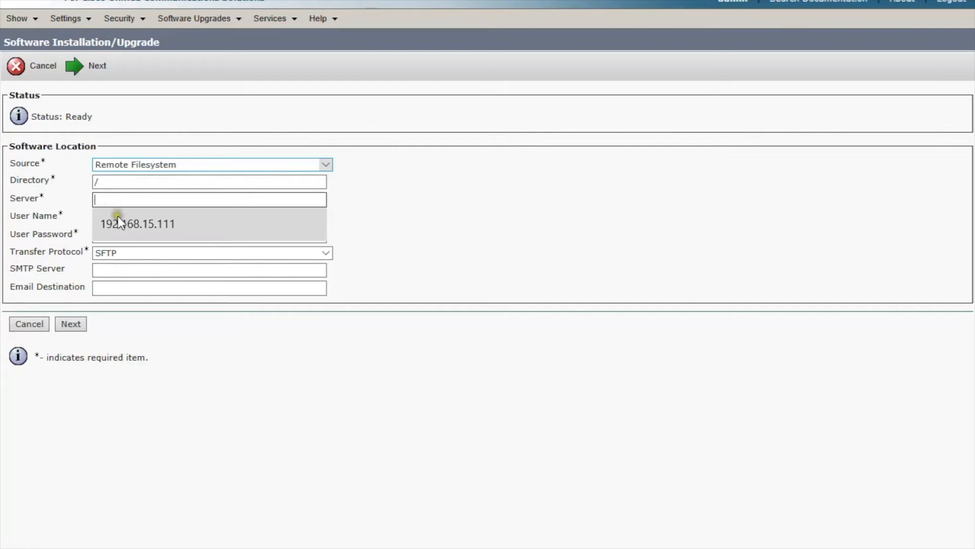
pyautogui.click(137, 224)
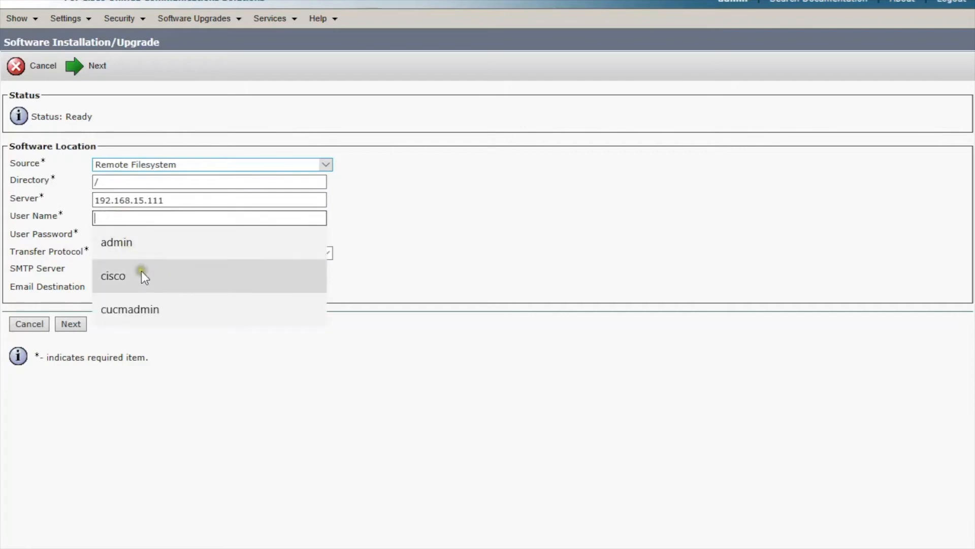
pyautogui.click(113, 275)
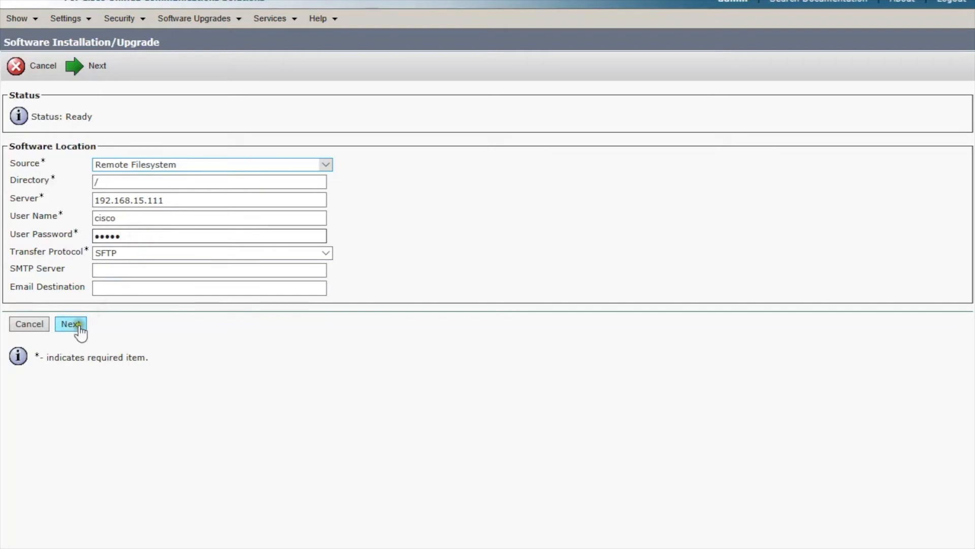
pyautogui.click(70, 323)
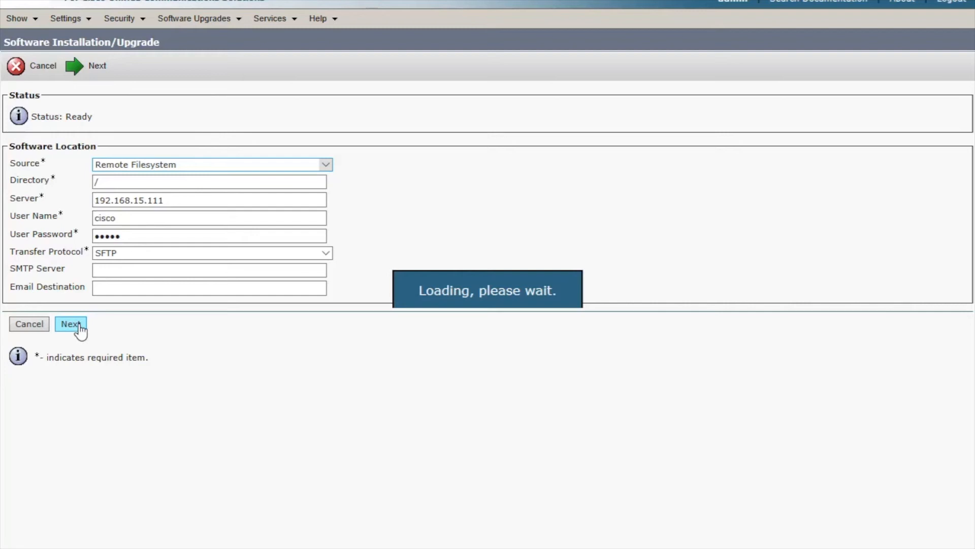
pyautogui.click(70, 323)
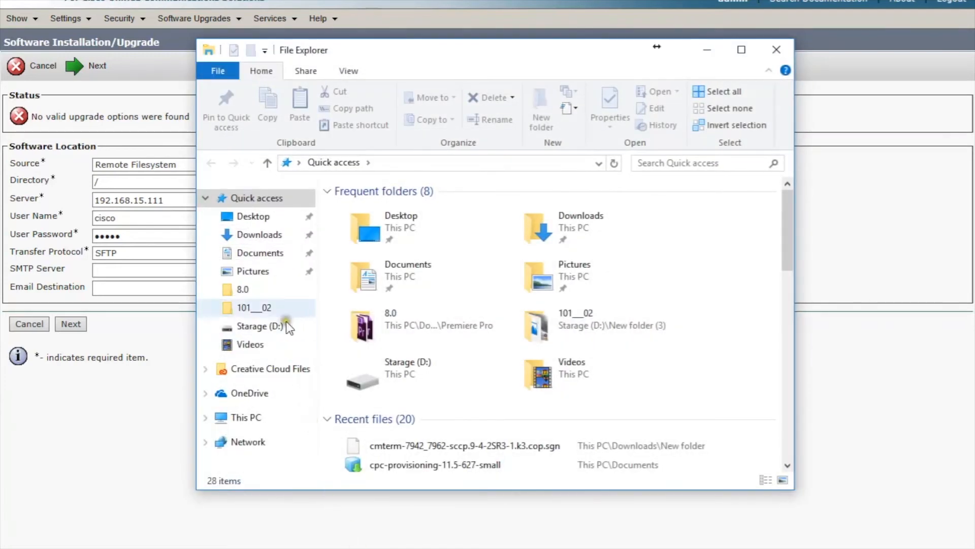
# - Cut the cmterm 7942 .cop.sgn firmware file from Downloads\New folder
pyautogui.click(259, 253)
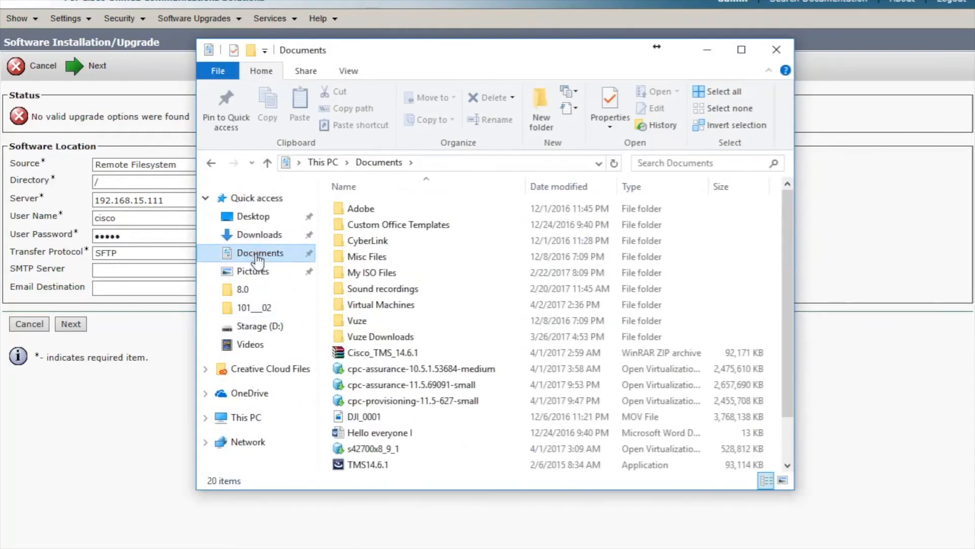
pyautogui.moveTo(274, 253)
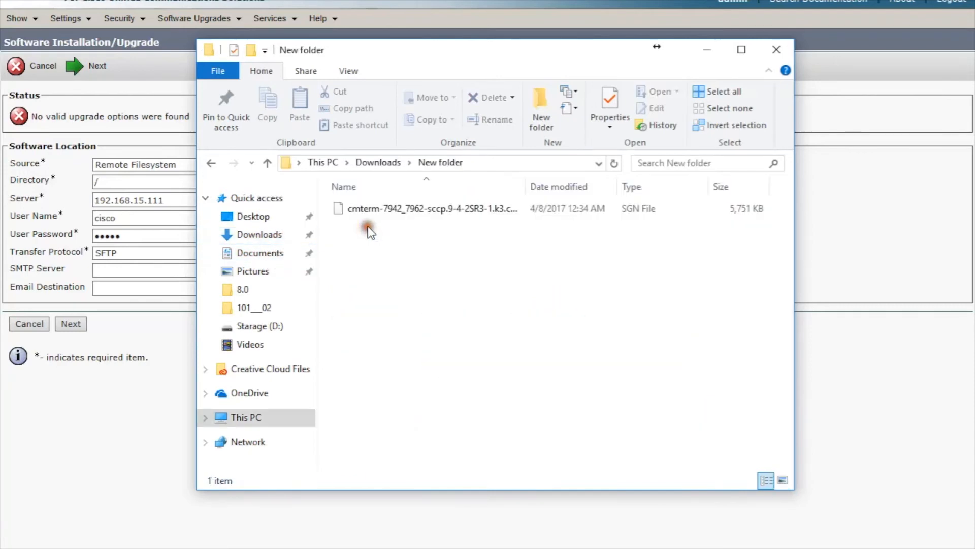
pyautogui.rightClick(431, 208)
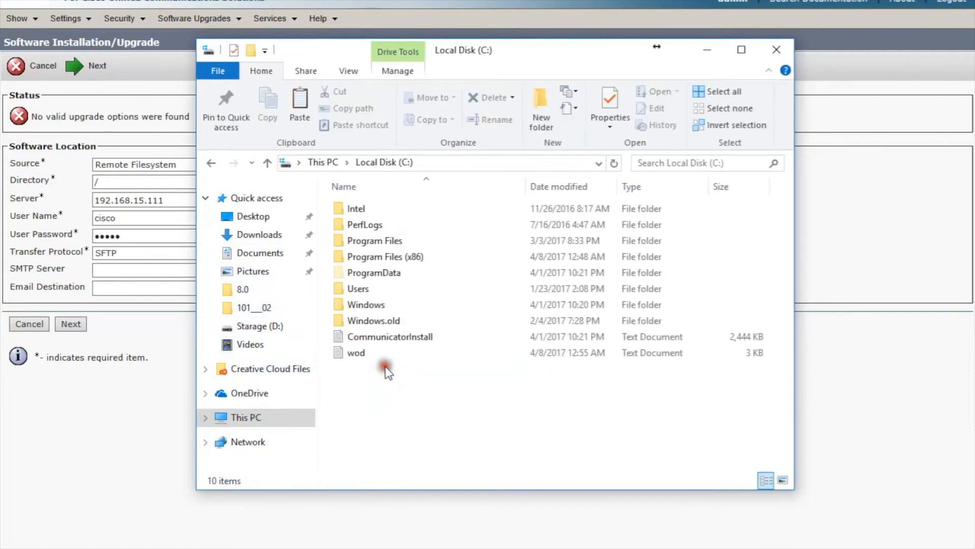
# - Paste it into C:\Program Files (x86)\freeFTPd\sftproot\cisco with admin permission and close Explorer
pyautogui.doubleClick(374, 256)
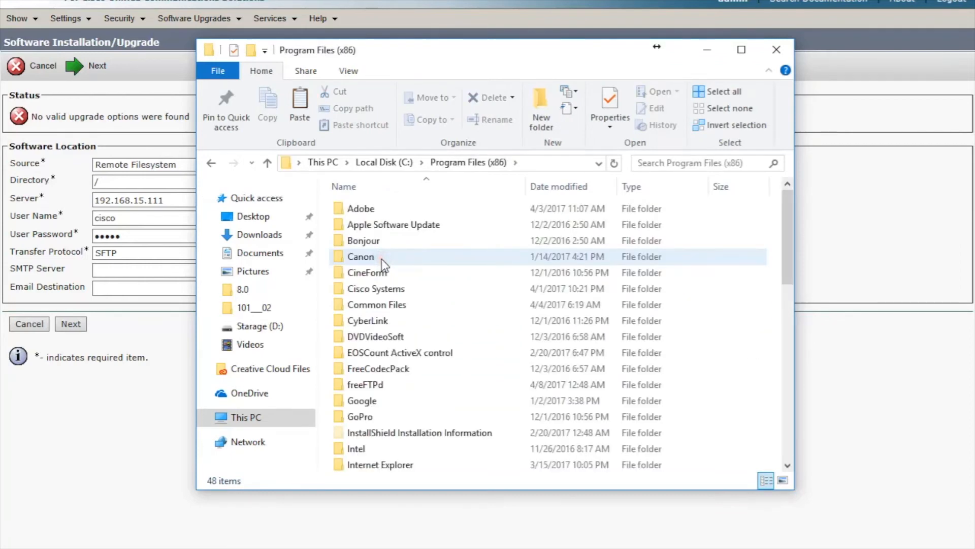
pyautogui.doubleClick(364, 384)
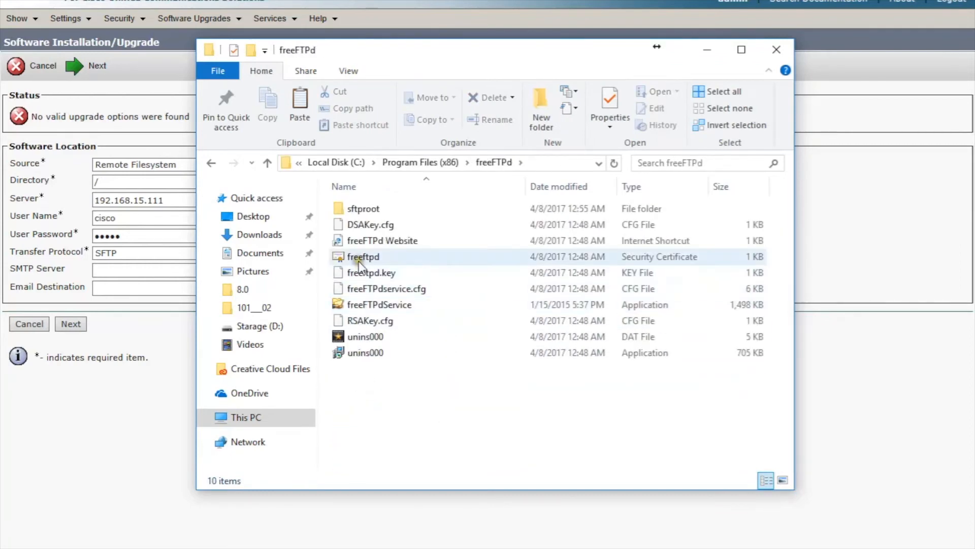
pyautogui.doubleClick(364, 208)
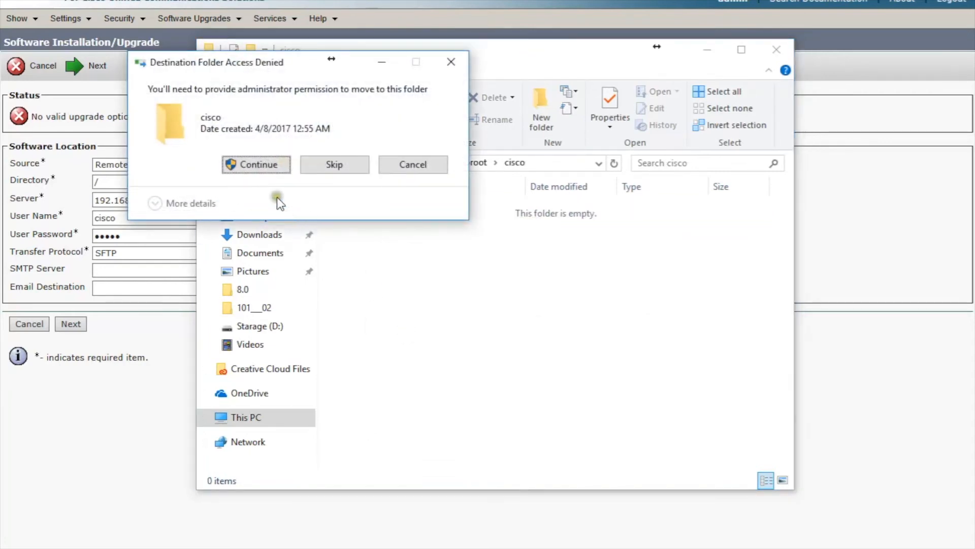
pyautogui.click(255, 164)
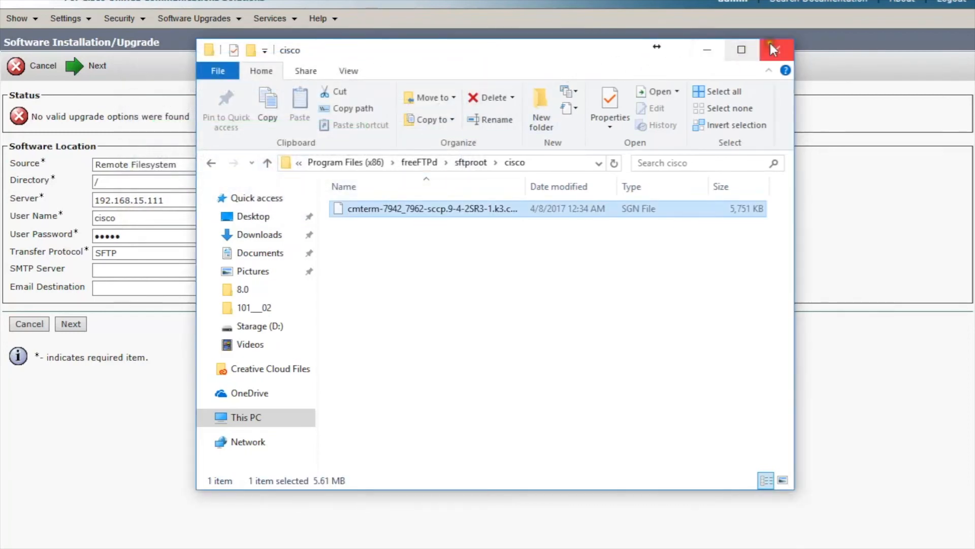
pyautogui.click(775, 50)
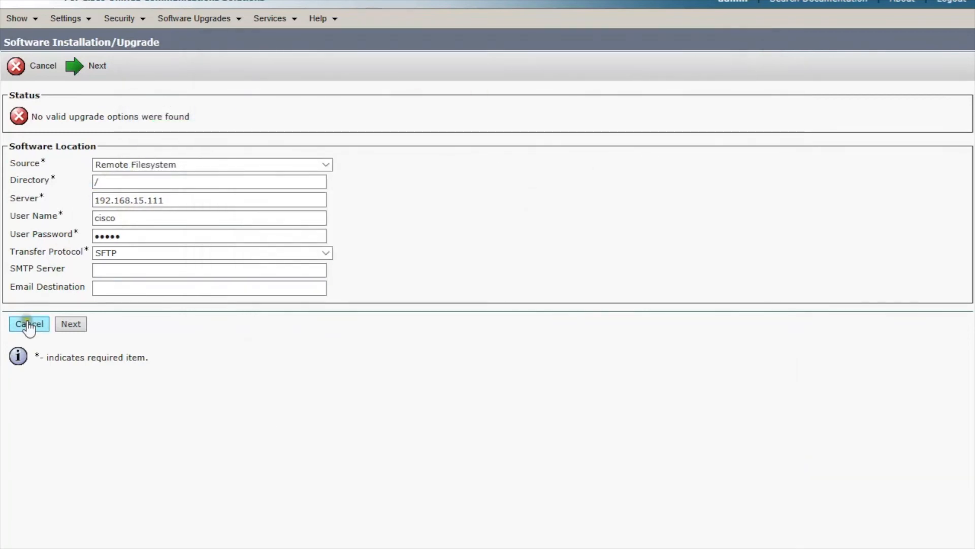
# - Retry the remote filesystem lookup so the cmterm-7942_7962 cop.sgn file is listed as Ready
pyautogui.click(70, 323)
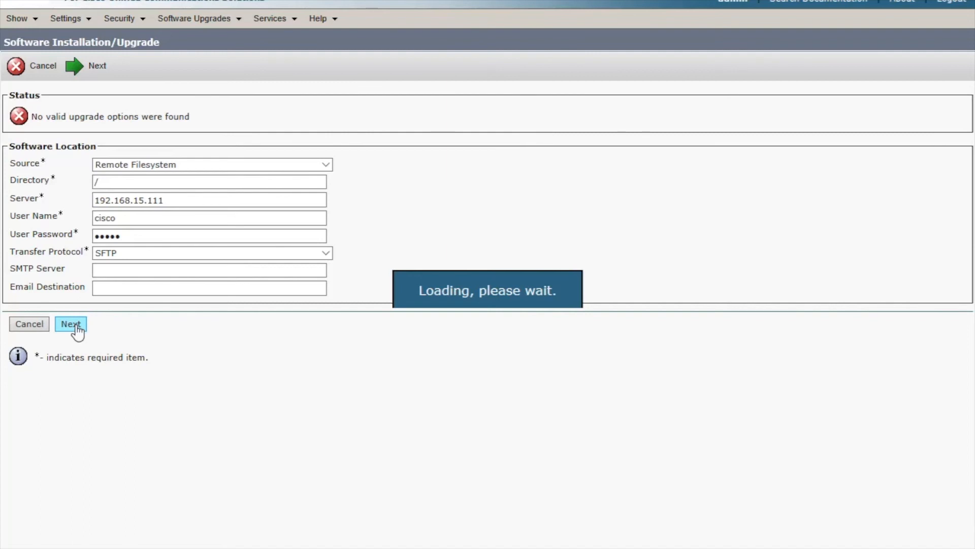
pyautogui.click(70, 323)
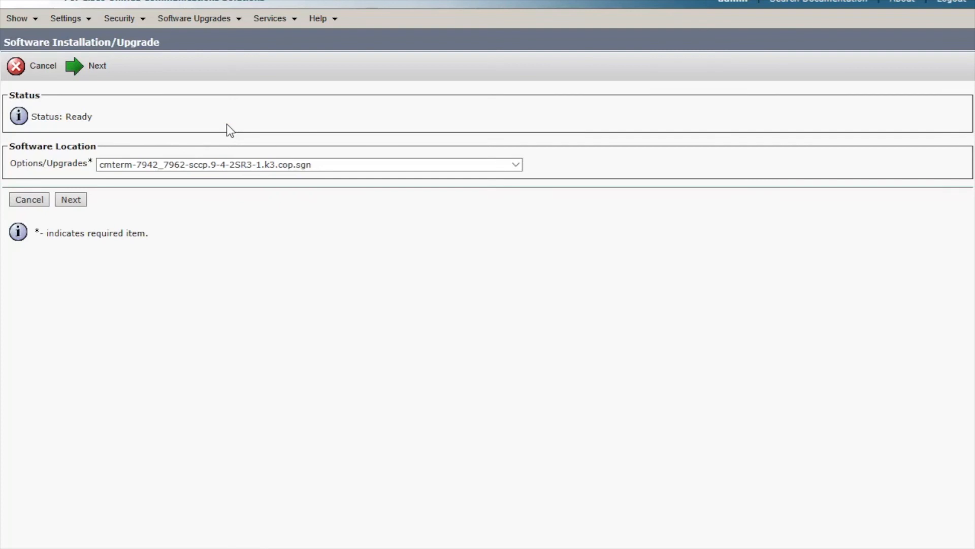
pyautogui.moveTo(224, 129)
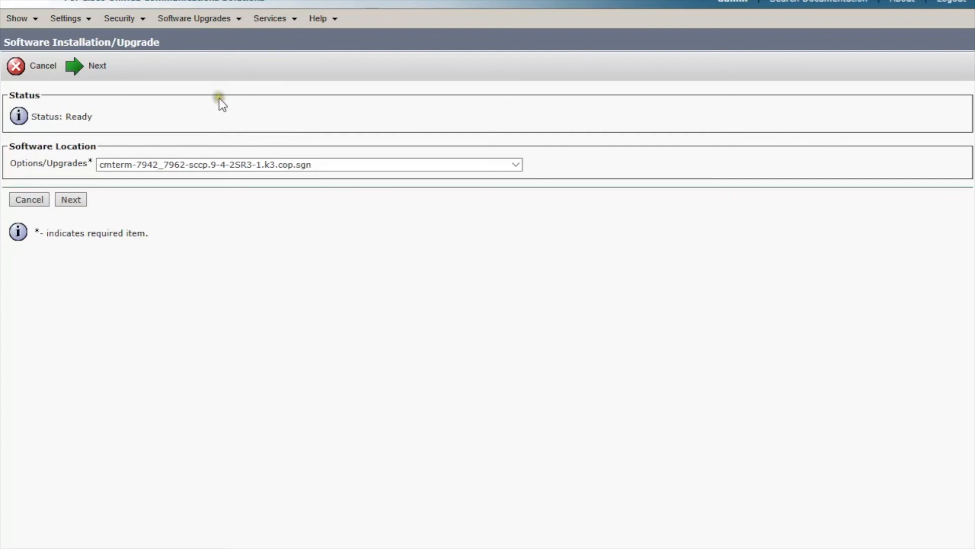
pyautogui.moveTo(223, 102)
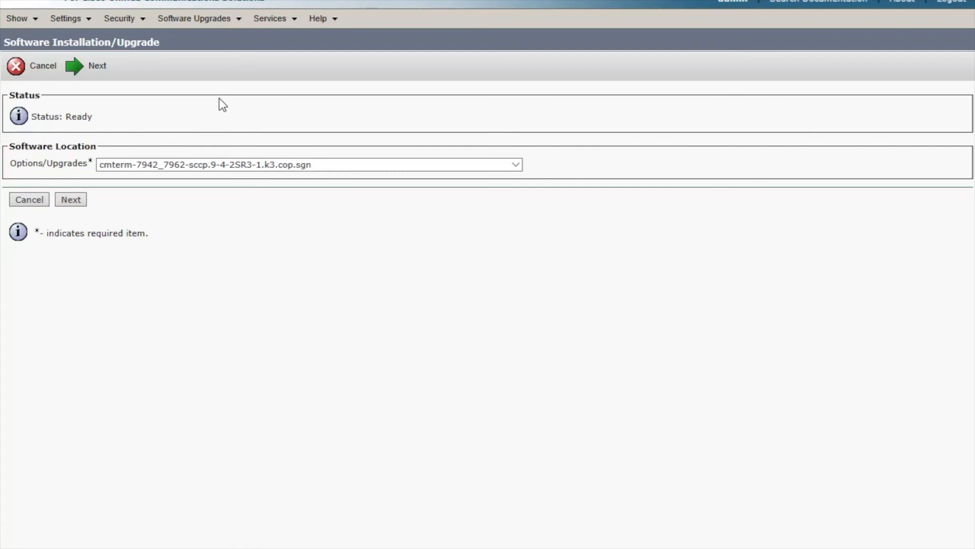
pyautogui.moveTo(481, 138)
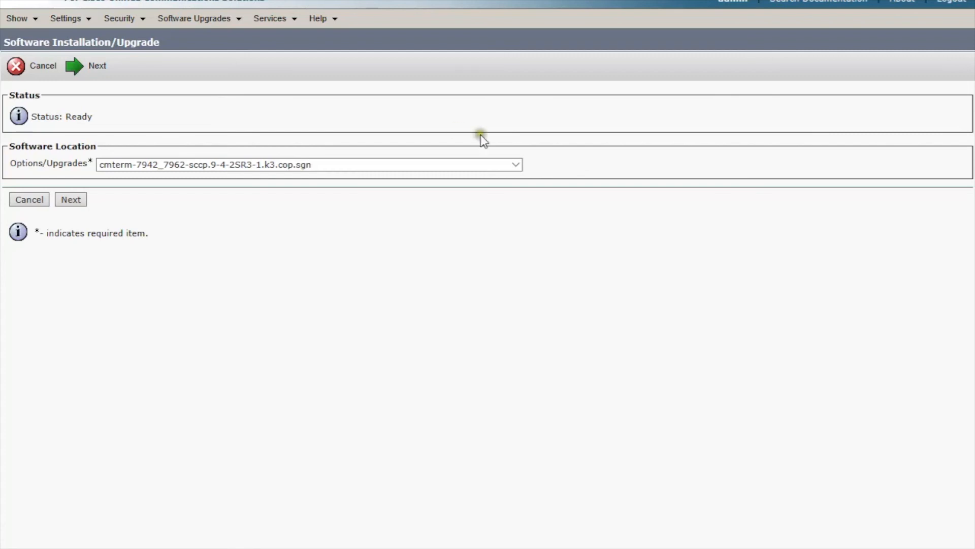